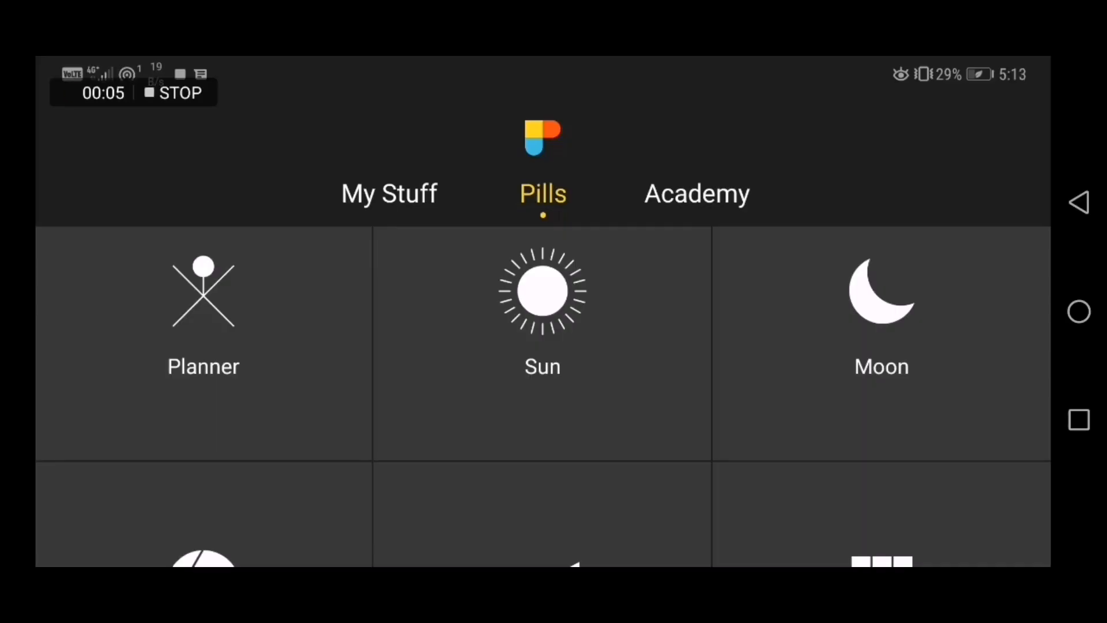
Step: Check the Moon info for 5 April 2019: new moon phase, rise, set and transit times
{"action": "left_click", "coordinate": [202, 310]}
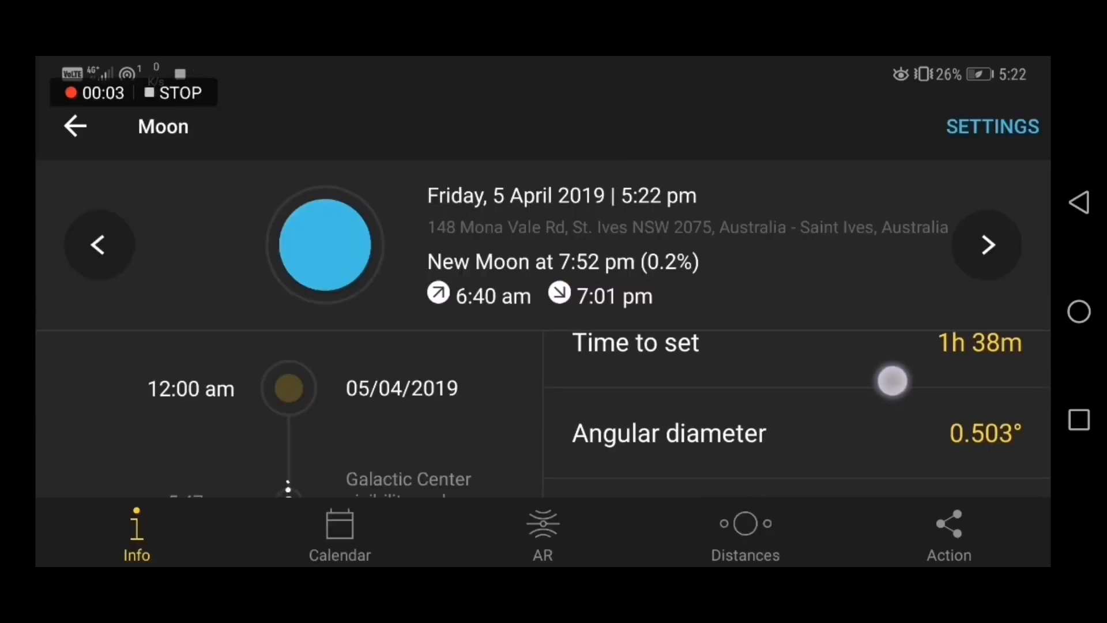
{"action": "scroll", "scroll_direction": "up", "scroll_amount": 3}
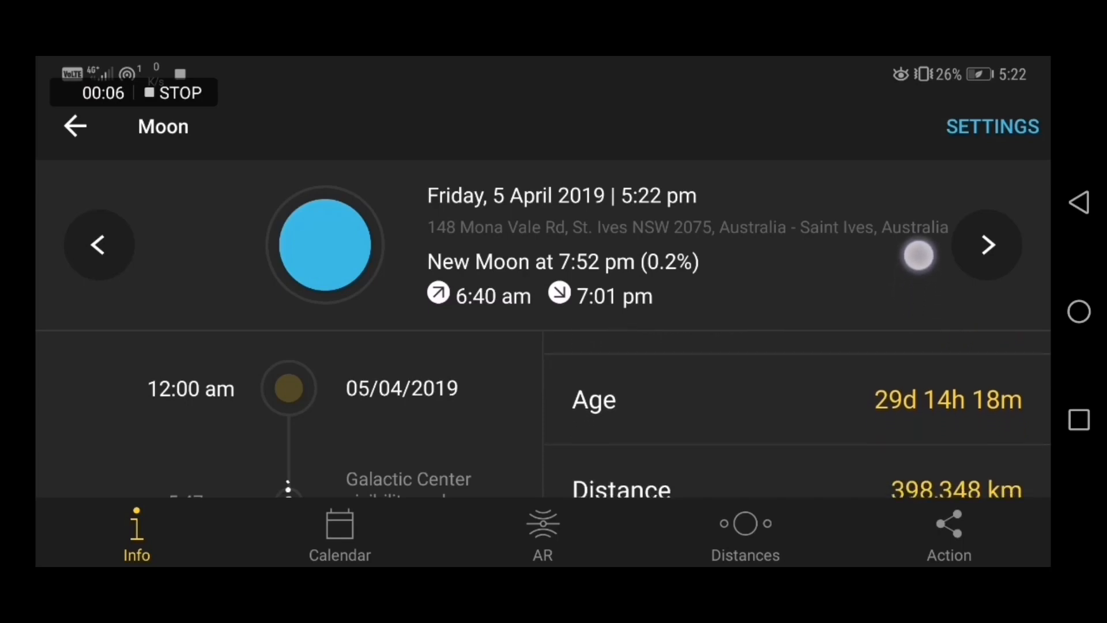
{"action": "scroll", "scroll_direction": "up", "scroll_amount": 3}
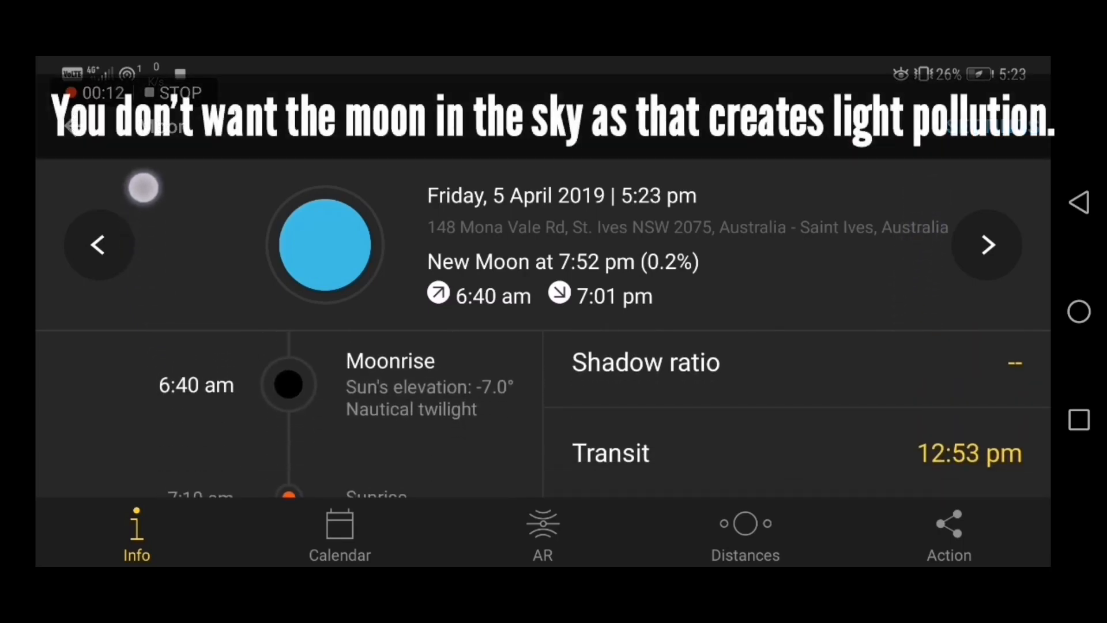
{"action": "scroll", "scroll_direction": "down", "scroll_amount": 3}
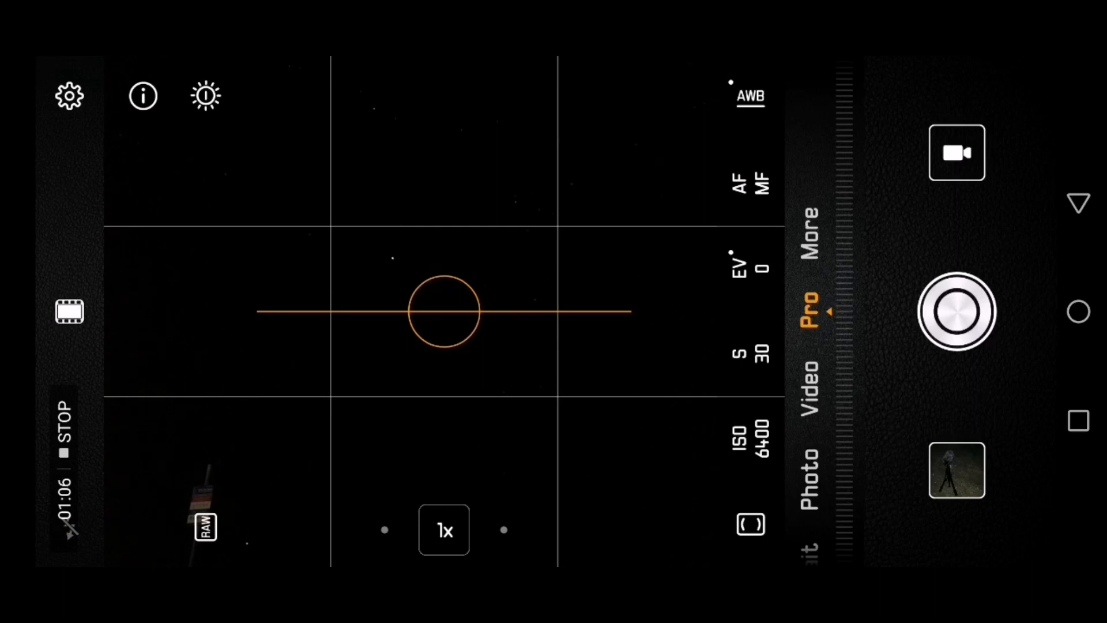
Step: Keep the shutter at 30 s with ISO 6400 and manual focus, then start the exposure
{"action": "left_click", "coordinate": [758, 441]}
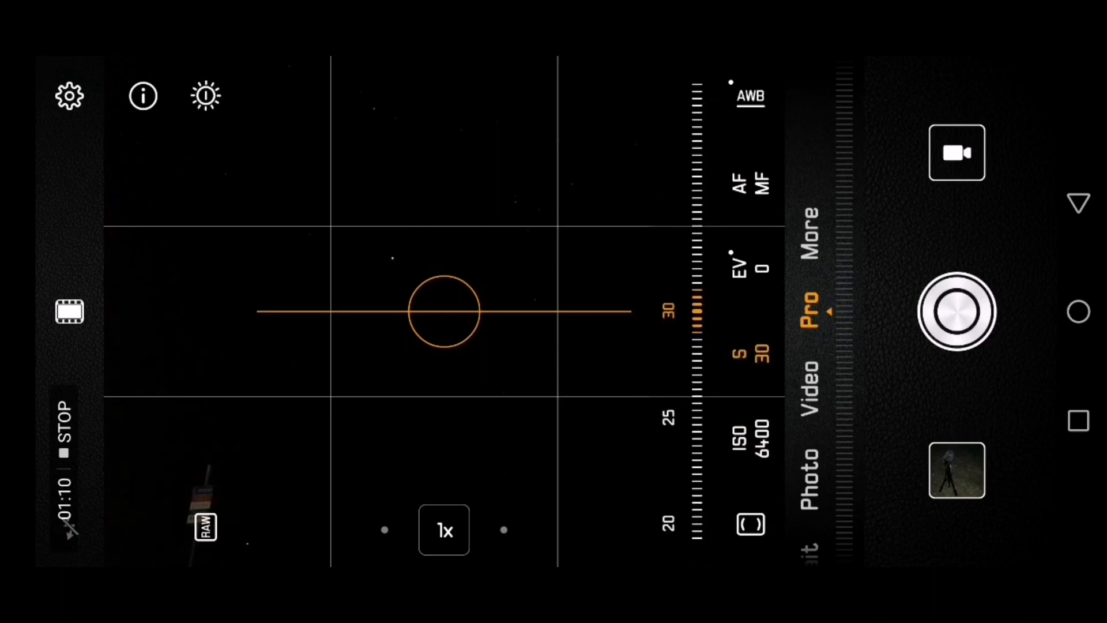
{"action": "left_click", "coordinate": [748, 180]}
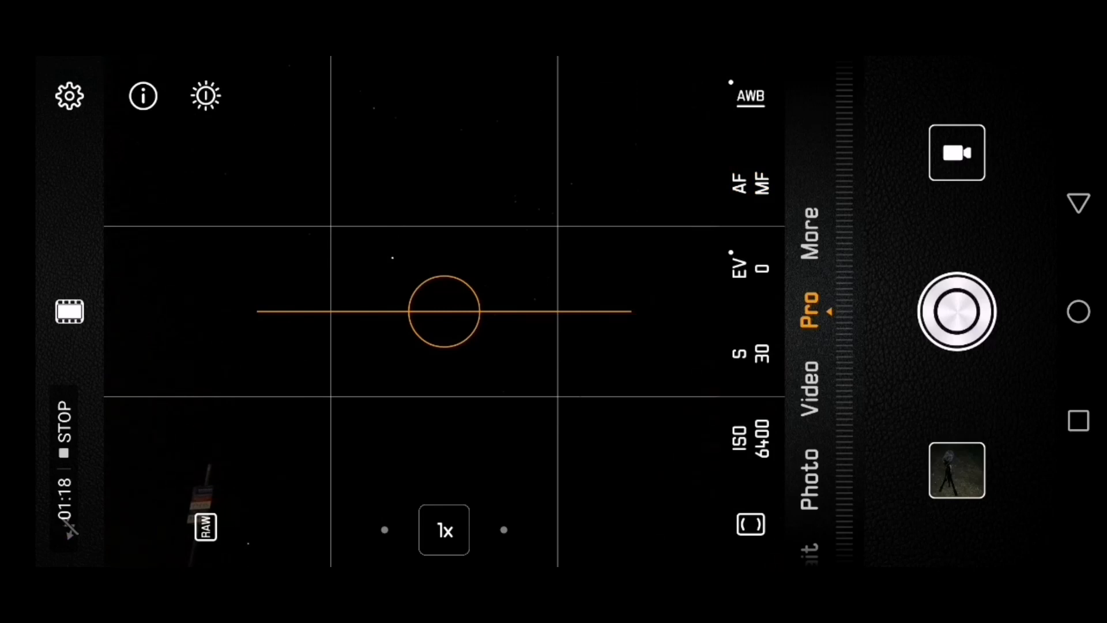
{"action": "left_click", "coordinate": [956, 311]}
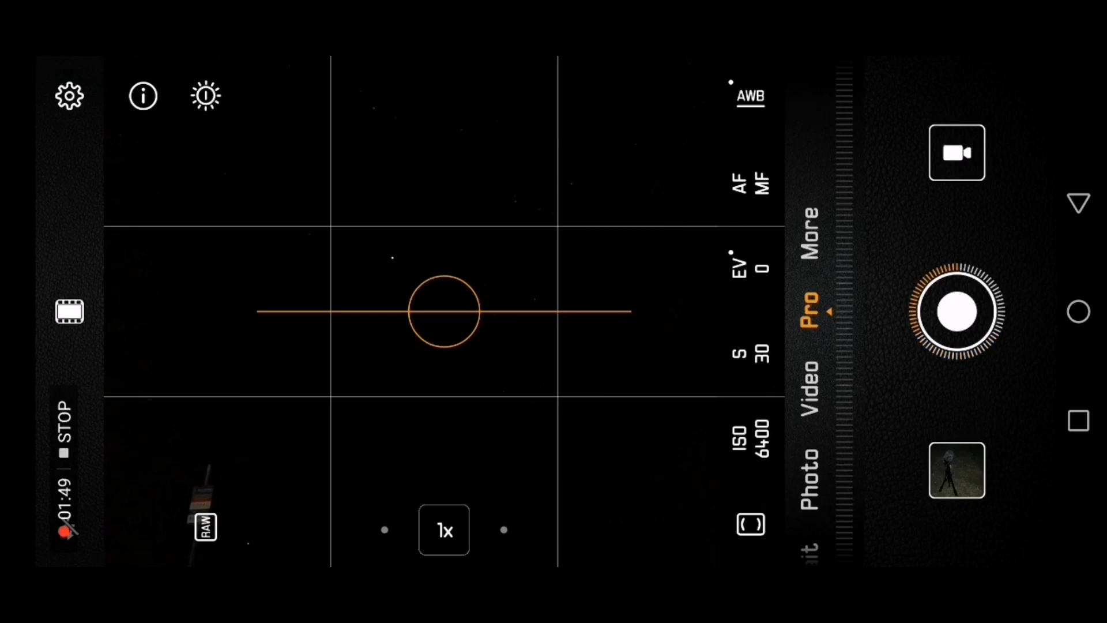
Step: Finish the first Milky Way shot and fire a second 30-second exposure of the sky
{"action": "left_click", "coordinate": [956, 311]}
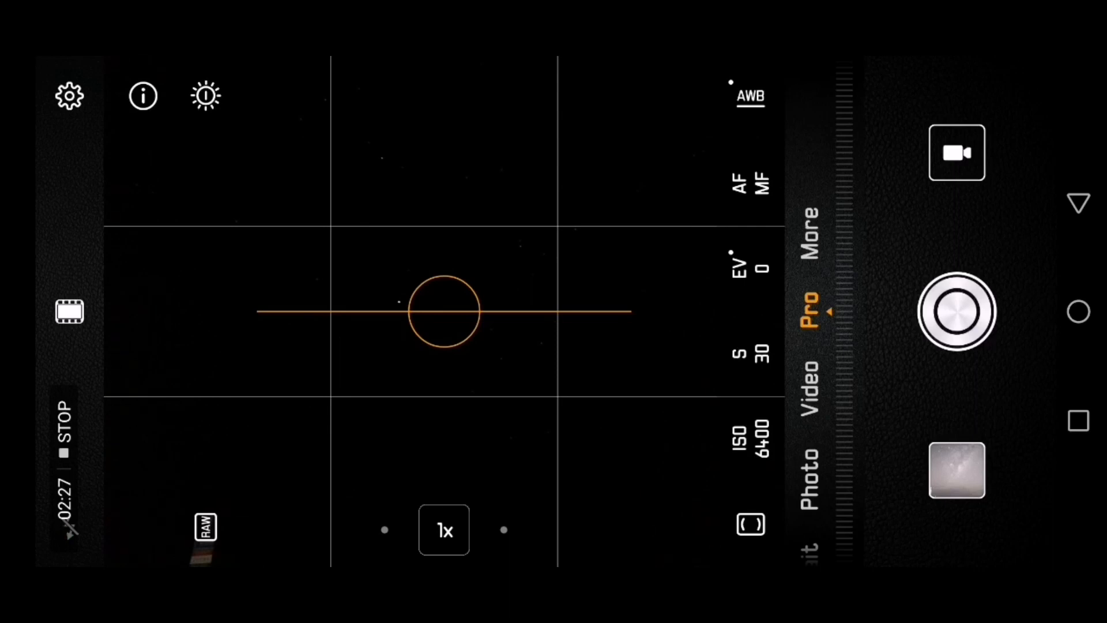
{"action": "left_click", "coordinate": [955, 311]}
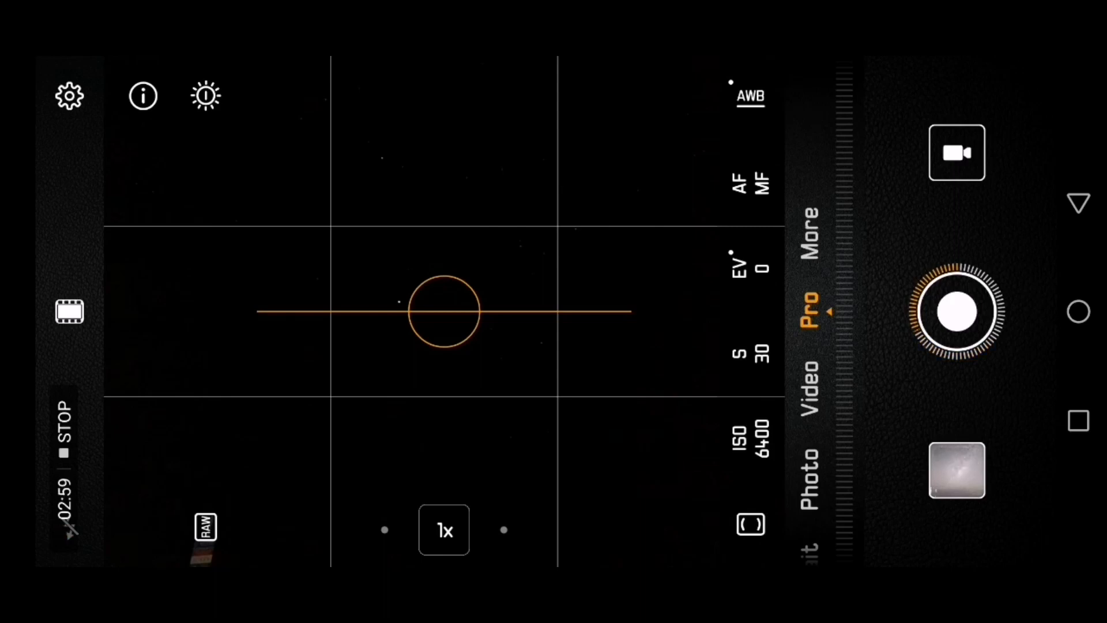
{"action": "left_click", "coordinate": [957, 311]}
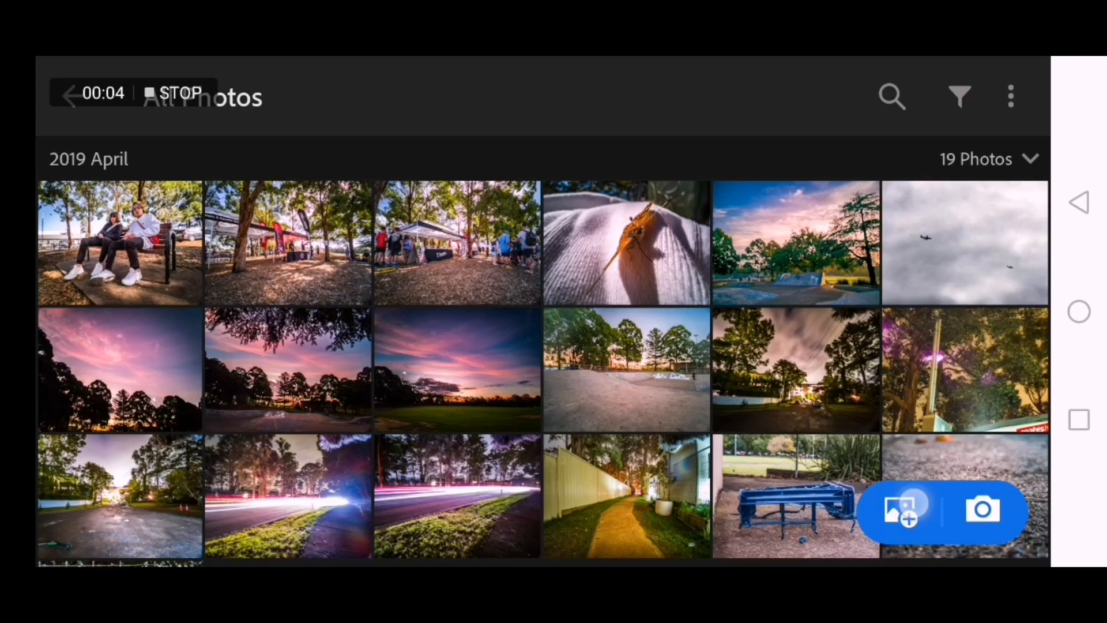
Step: Add the Milky Way shot from the device and bring it up for editing
{"action": "left_click", "coordinate": [896, 509]}
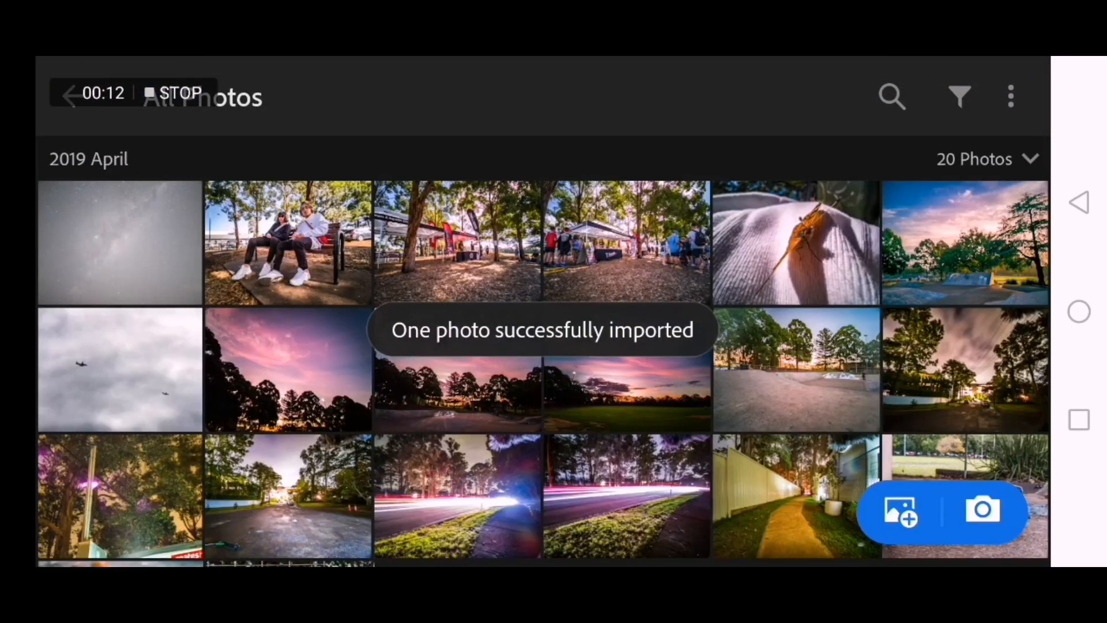
{"action": "left_click", "coordinate": [119, 242]}
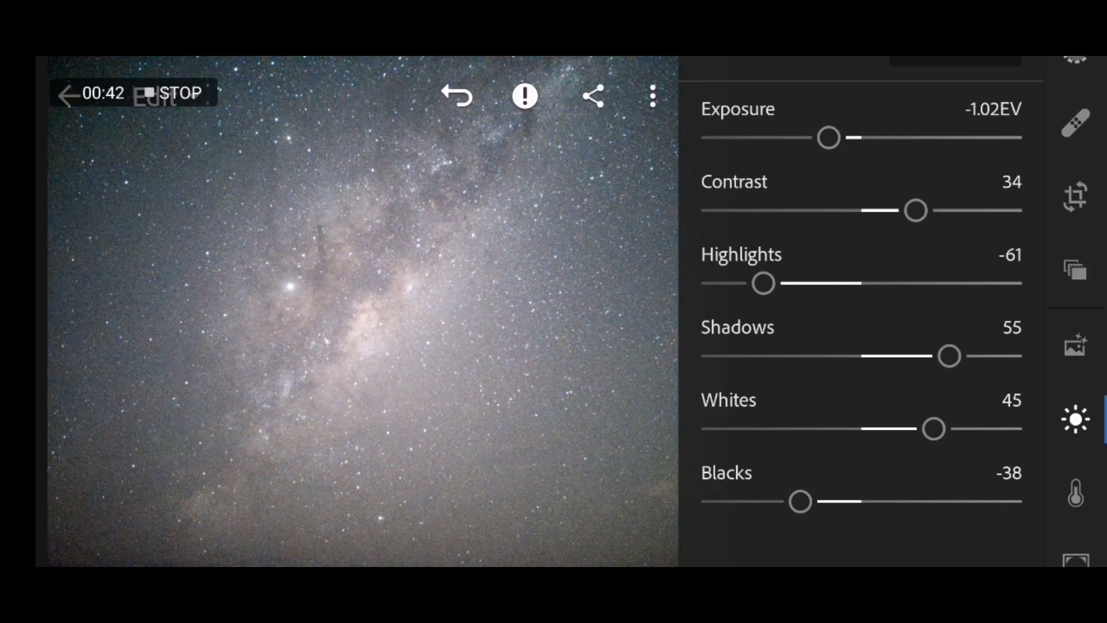
Step: In the Color settings, switch the white balance from As Shot to Auto
{"action": "left_click", "coordinate": [1075, 492]}
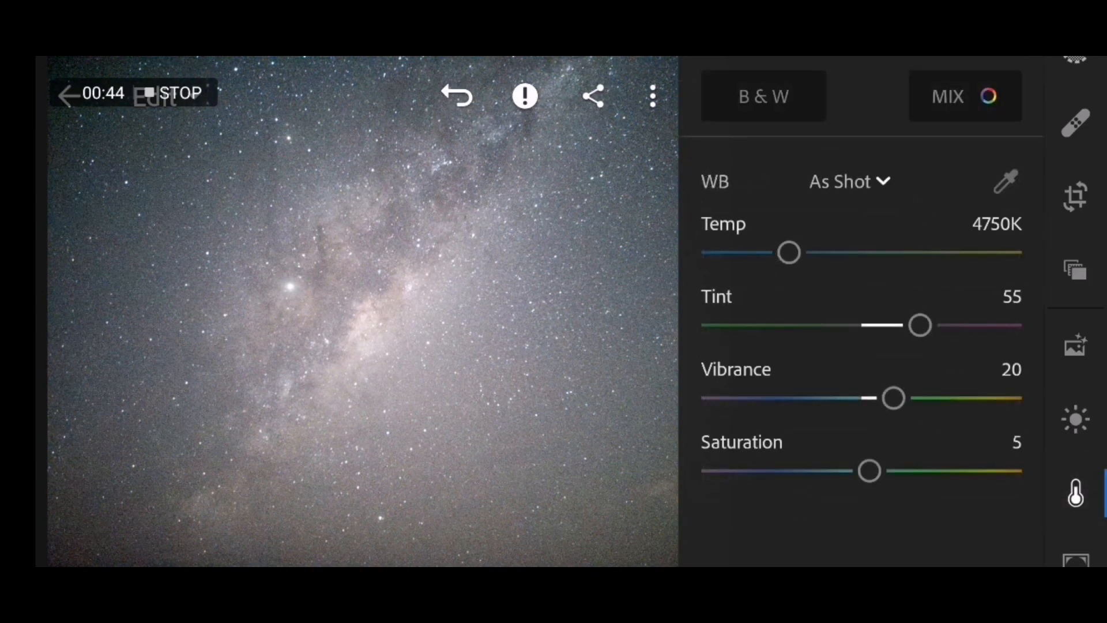
{"action": "left_click", "coordinate": [848, 181]}
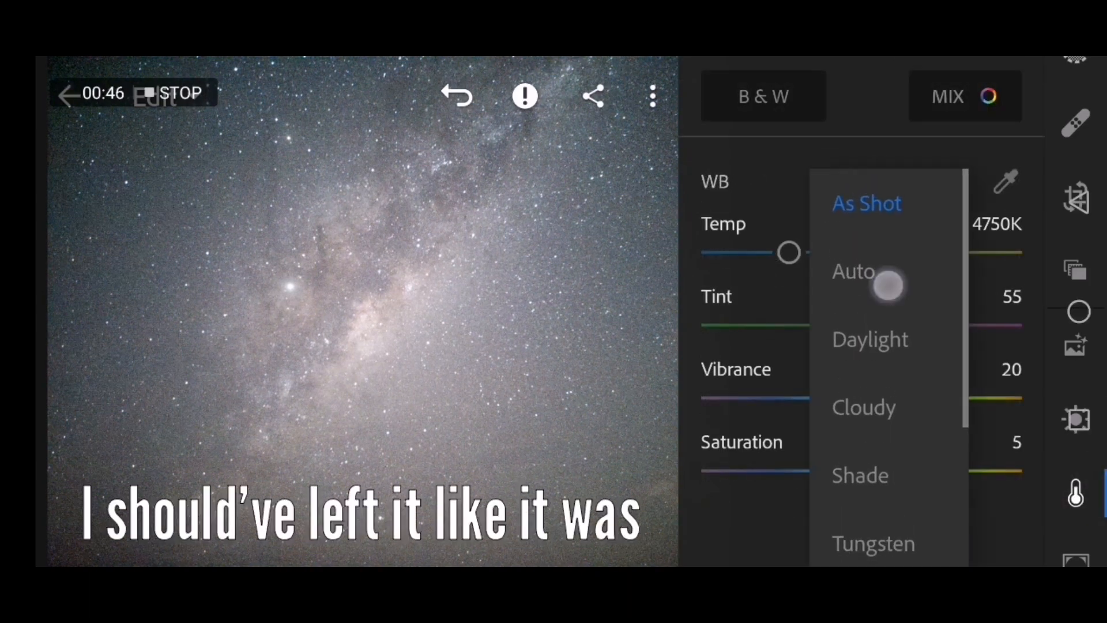
{"action": "left_click", "coordinate": [853, 271]}
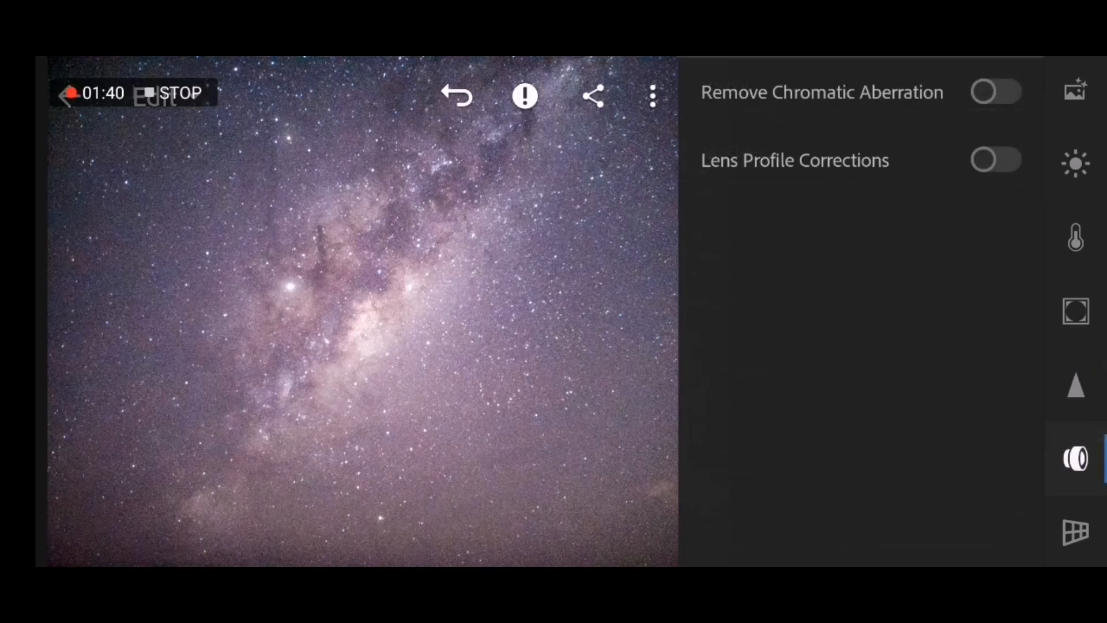
Step: Turn on Remove Chromatic Aberration and enable Show Histogram from the more-options menu
{"action": "left_click", "coordinate": [994, 92]}
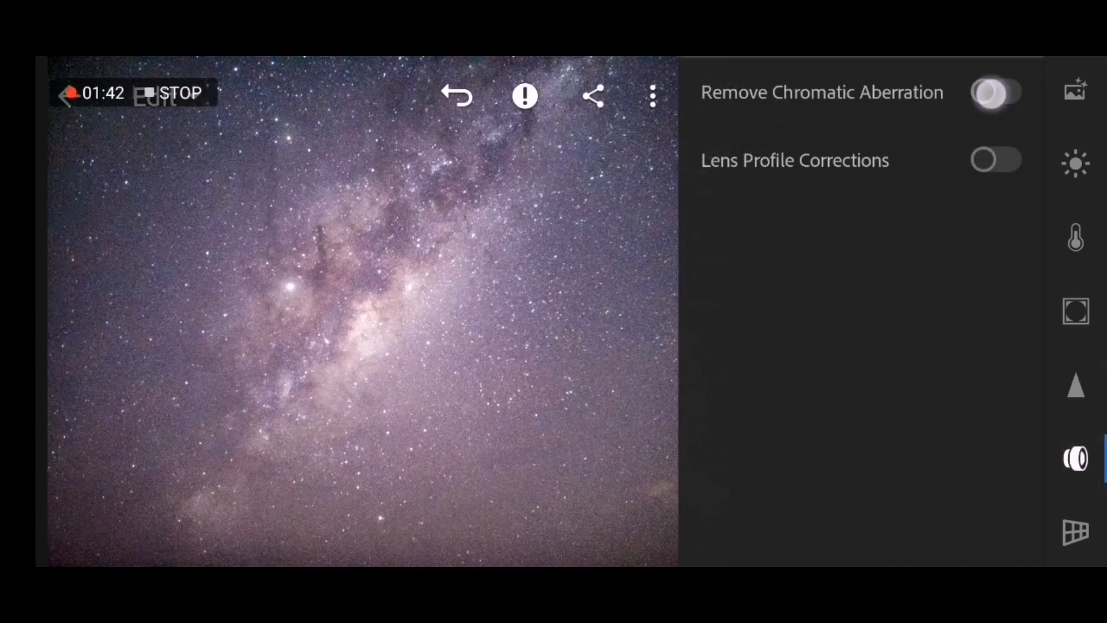
{"action": "left_click", "coordinate": [996, 92]}
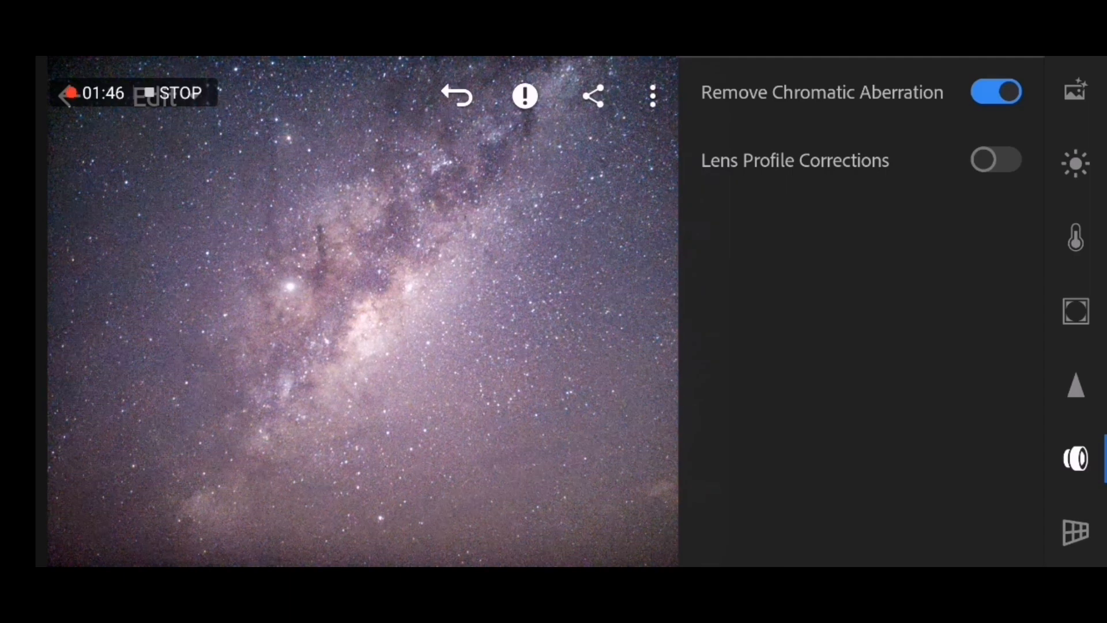
{"action": "left_click", "coordinate": [651, 95]}
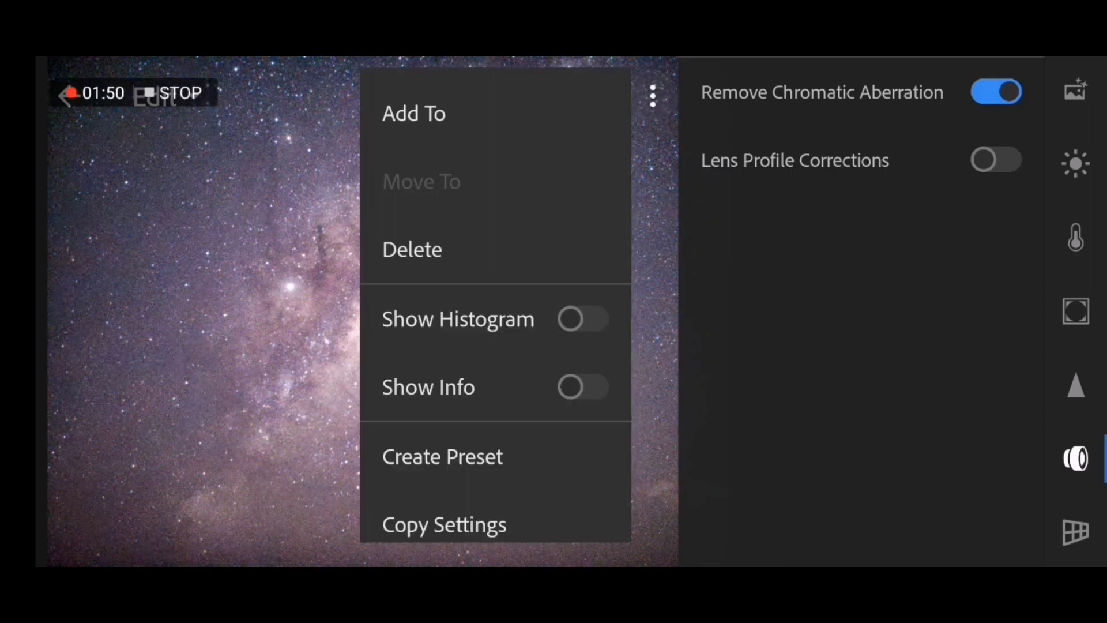
{"action": "left_click", "coordinate": [582, 318]}
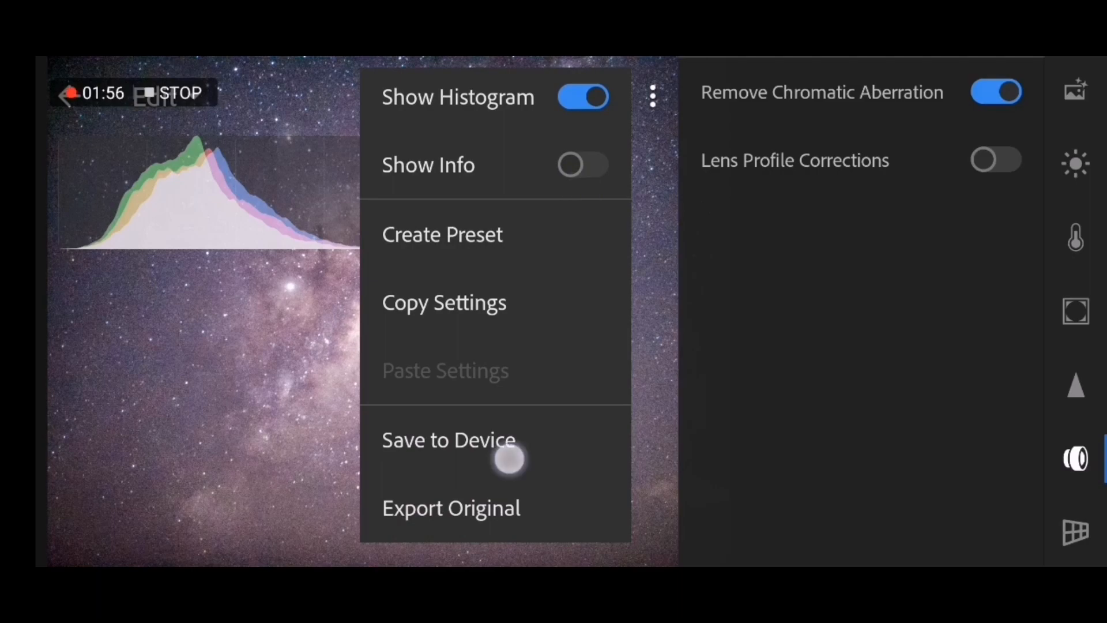
Step: Save the edited Milky Way photo to the device and acknowledge the export
{"action": "left_click", "coordinate": [449, 439]}
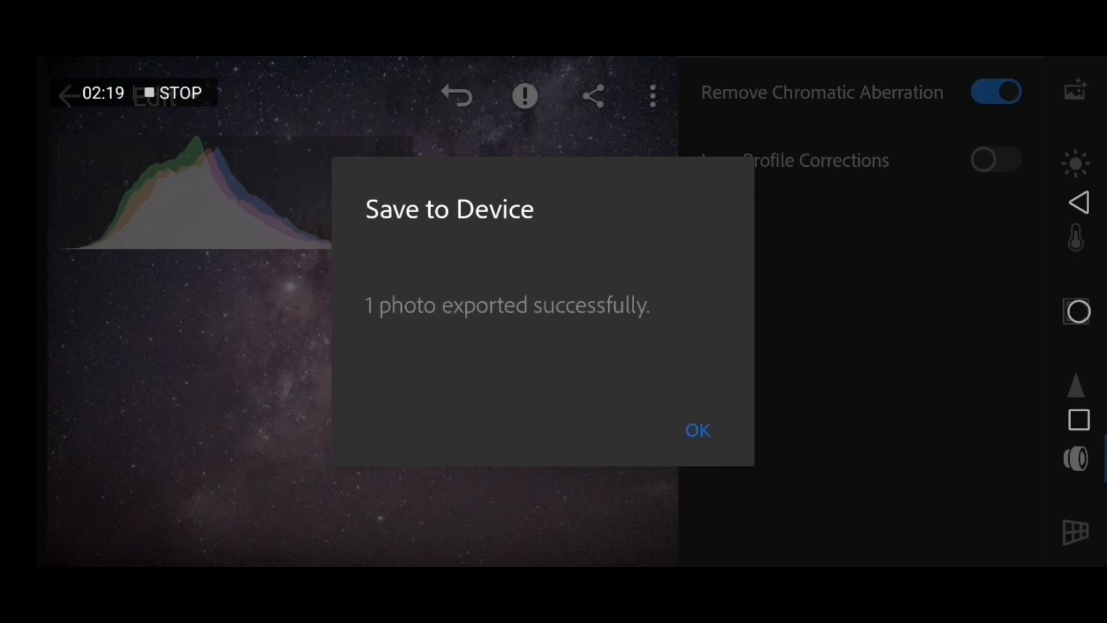
{"action": "left_click", "coordinate": [696, 431]}
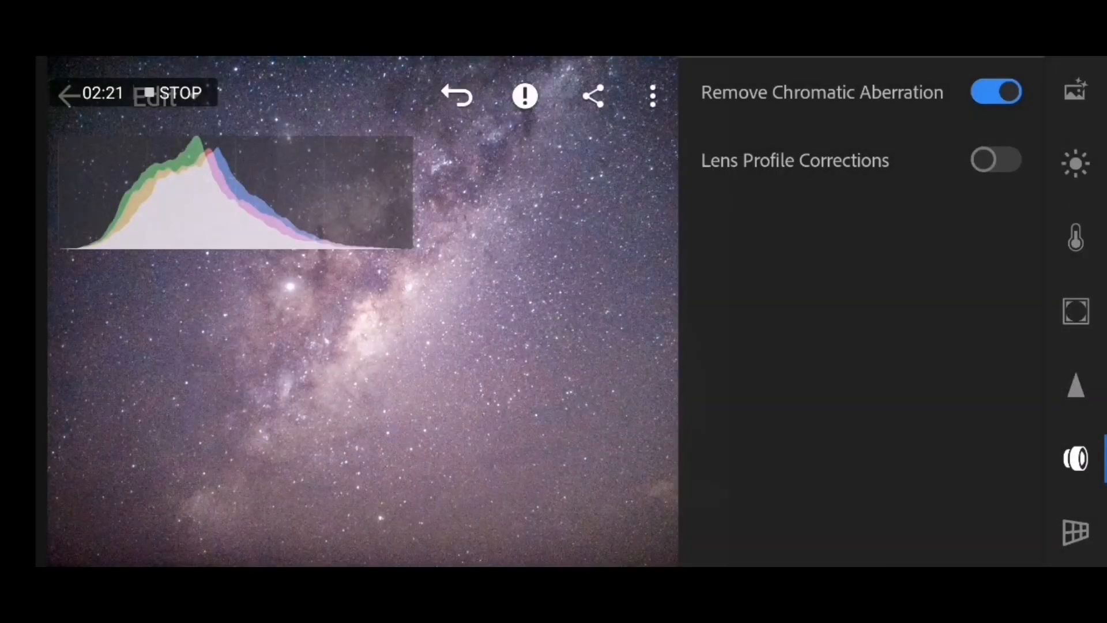